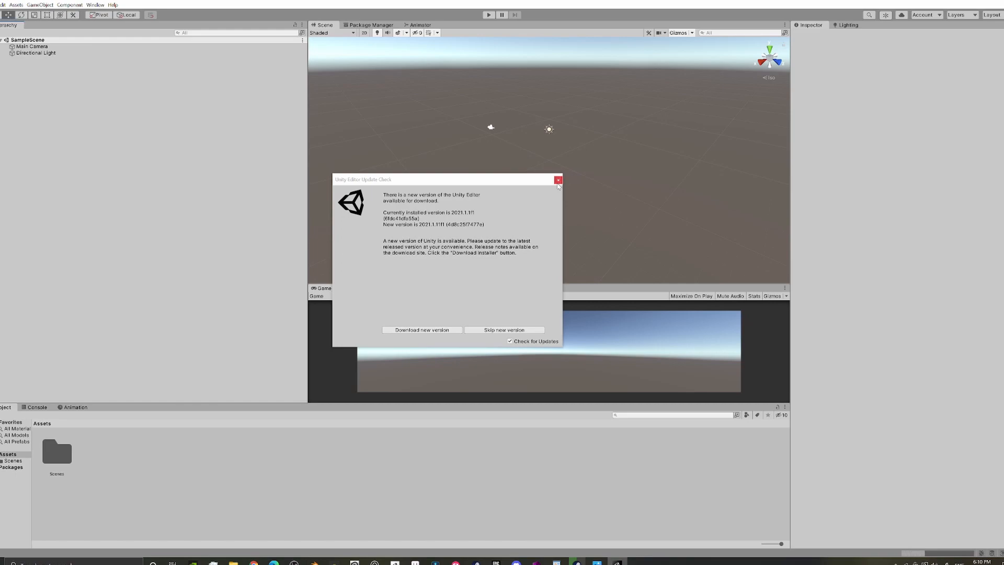
Step: Dismiss the Unity editor update notice before building the scene
{"action": "left_click", "coordinate": [558, 180]}
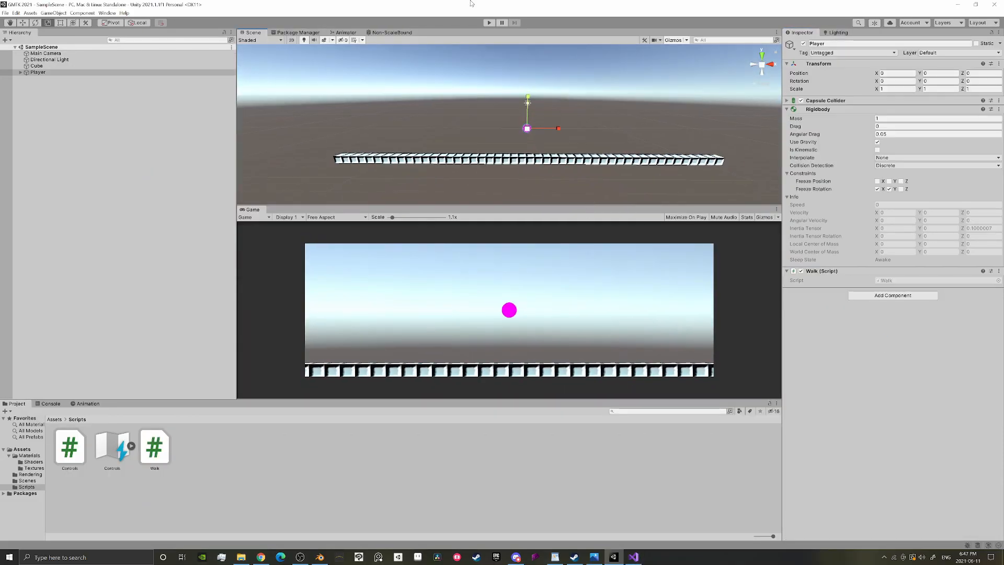
Step: Run the scene and focus the Game view to test the ball walking on the floor cubes
{"action": "left_click", "coordinate": [488, 22]}
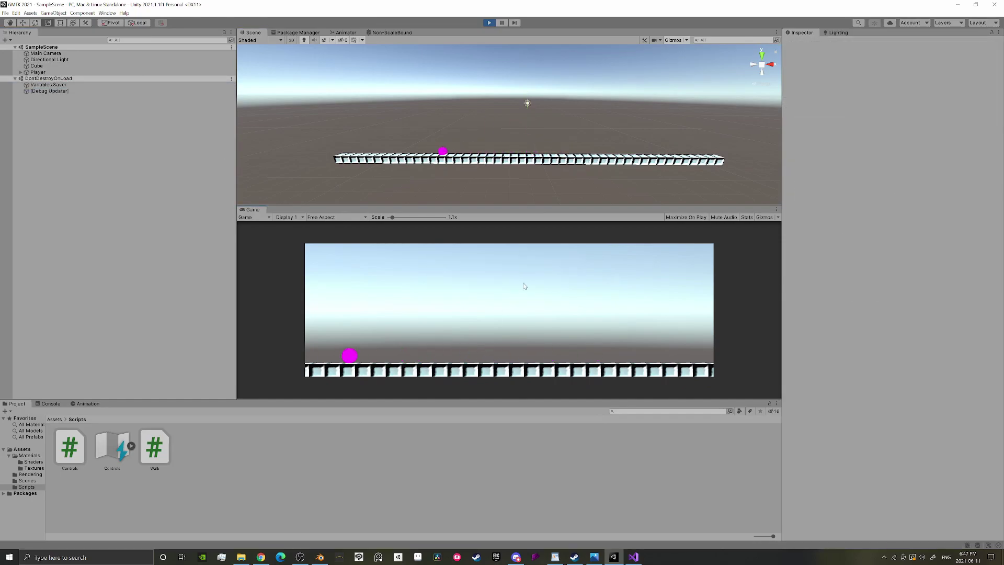
{"action": "left_click", "coordinate": [37, 72]}
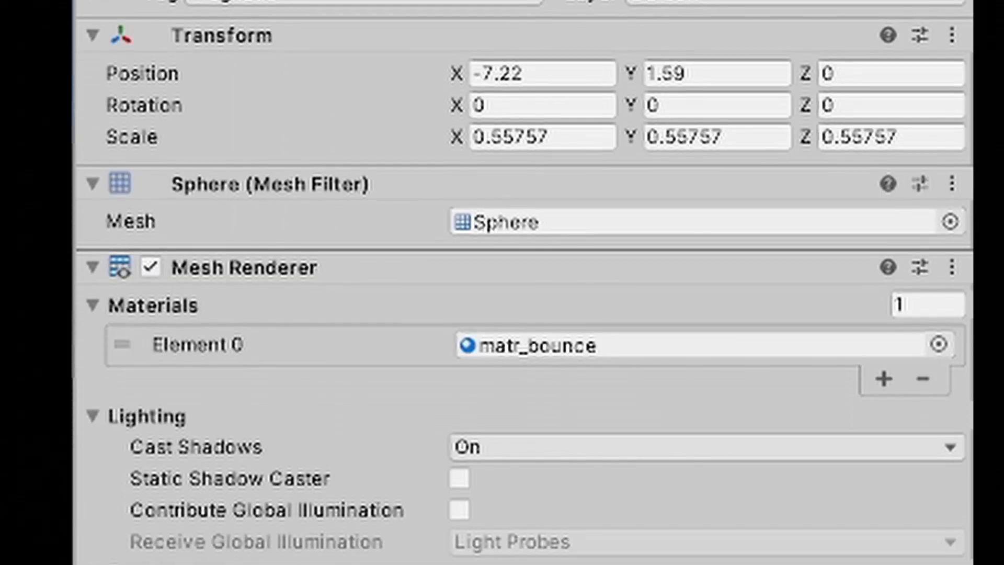
Step: Add Destroy(collision.gameObject.GetComponent<Rigidbody>()); after setting the body kinematic in OnCollisionEnter
{"action": "scroll", "scroll_direction": "down", "scroll_amount": 3}
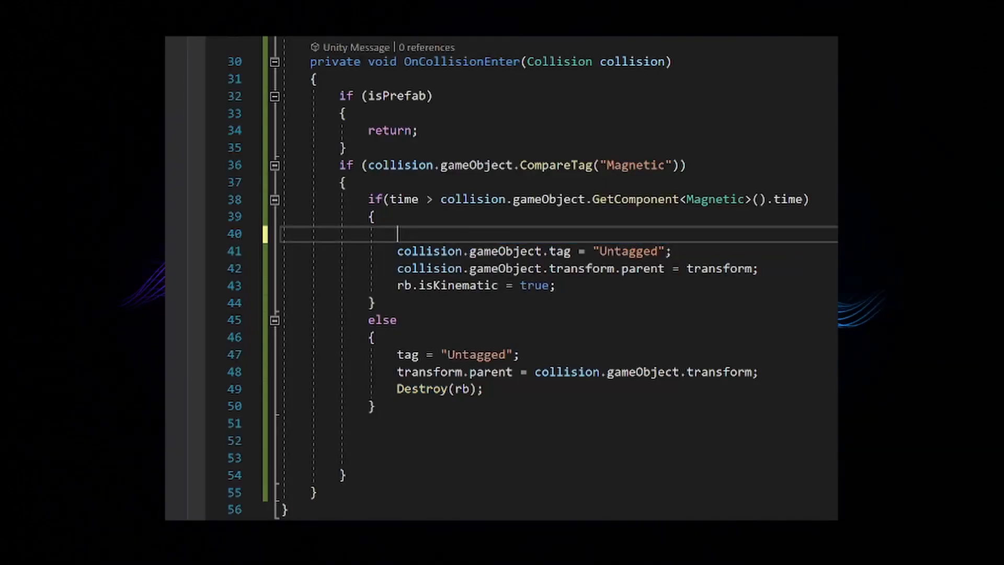
{"action": "type", "text": "Destroy(collision.gameObject.GetComponent<Rigidbody>());"}
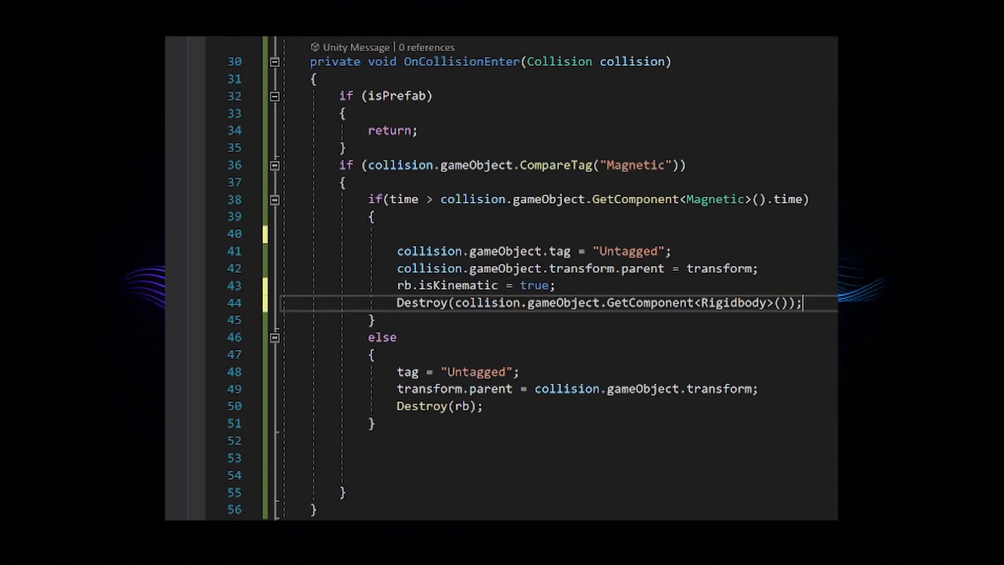
{"action": "double_click", "coordinate": [404, 284]}
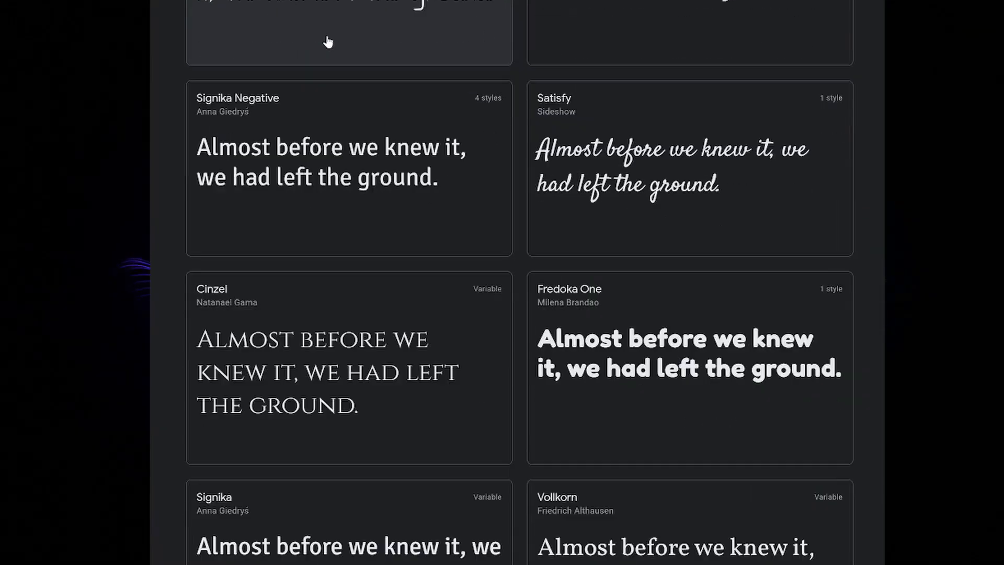
{"action": "scroll", "scroll_direction": "up", "scroll_amount": 3}
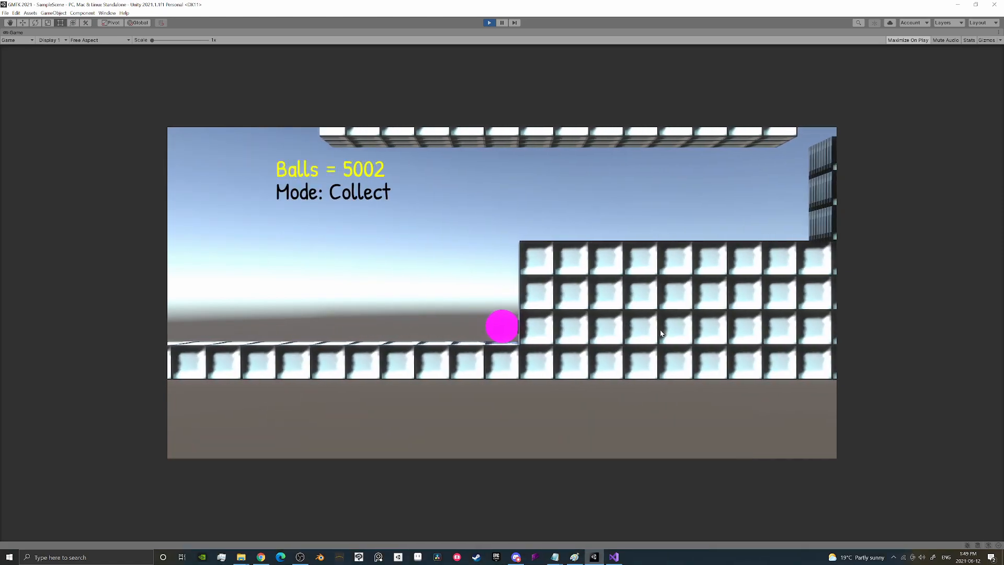
Step: Play-test collecting the green magnet spheres in the running game
{"action": "left_click", "coordinate": [613, 557]}
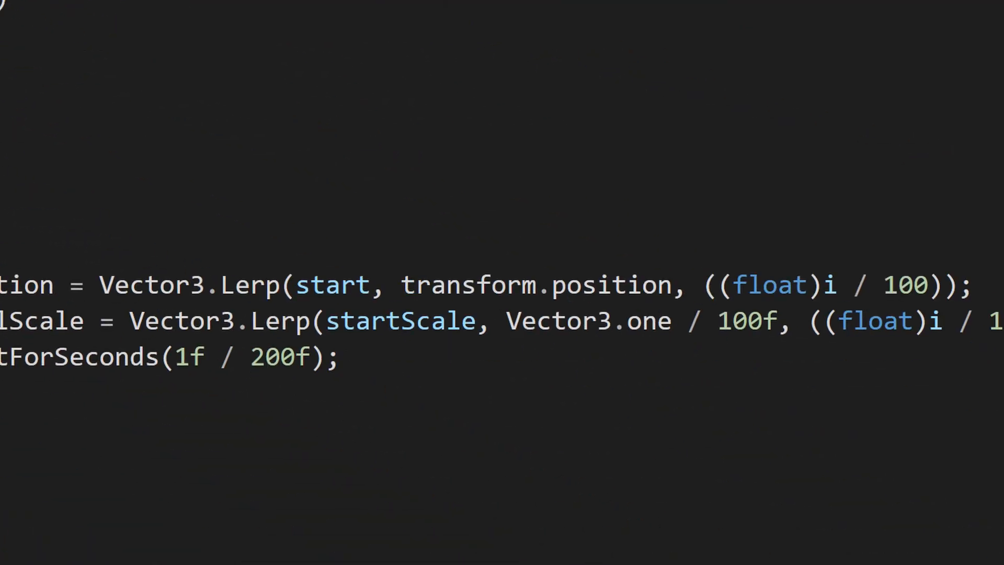
{"action": "scroll", "scroll_direction": "up", "scroll_amount": 3}
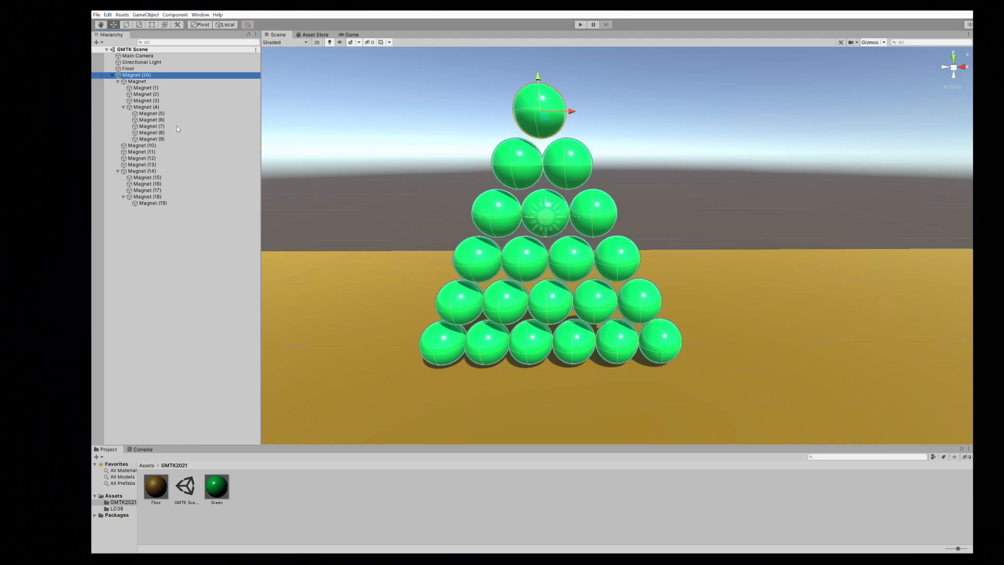
{"action": "left_click", "coordinate": [148, 178]}
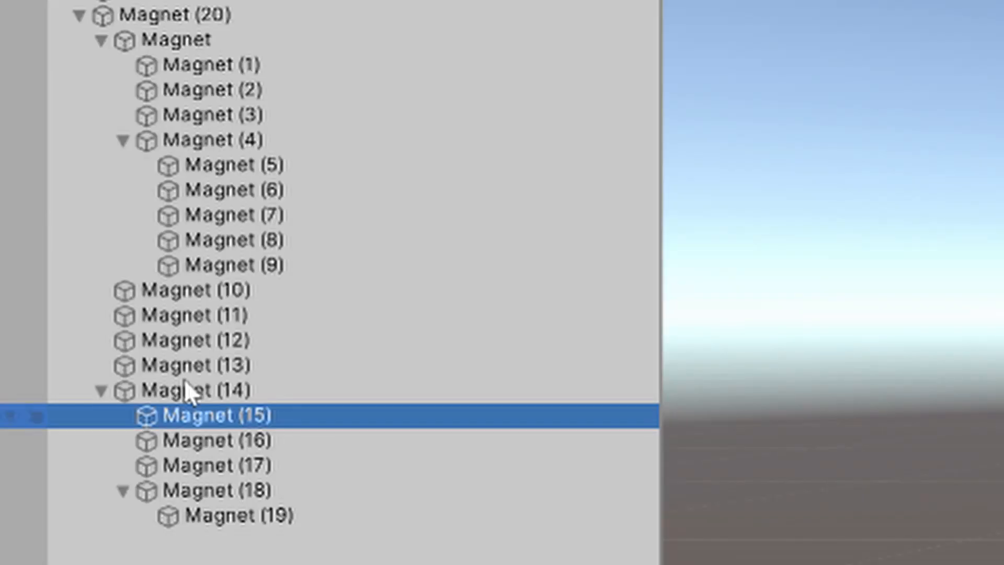
{"action": "left_click", "coordinate": [217, 464]}
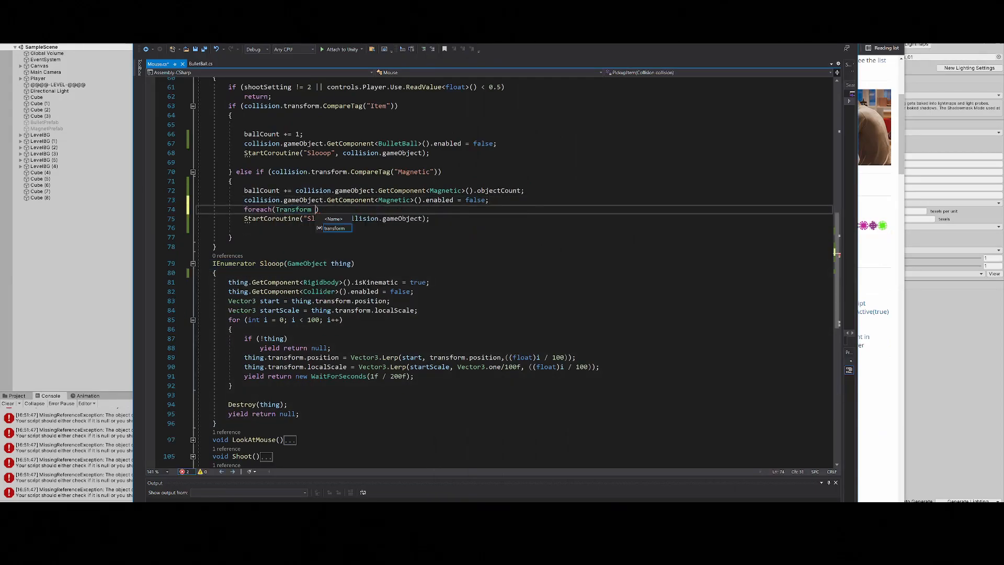
Step: Edit the isKinematic line in Magnetic.cs's collision handler, then play-test switching the ball's mode
{"action": "left_click", "coordinate": [159, 64]}
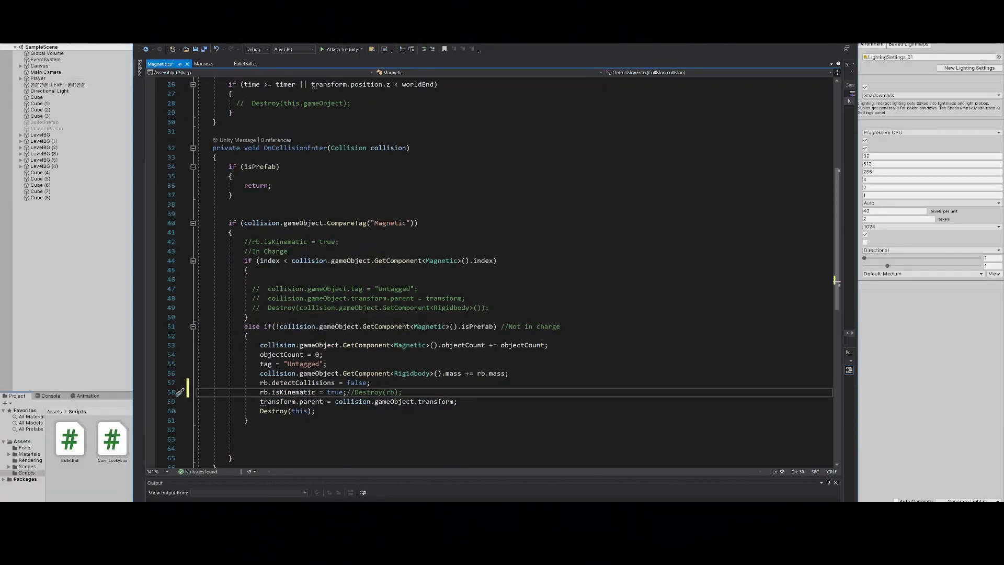
{"action": "left_click", "coordinate": [204, 63]}
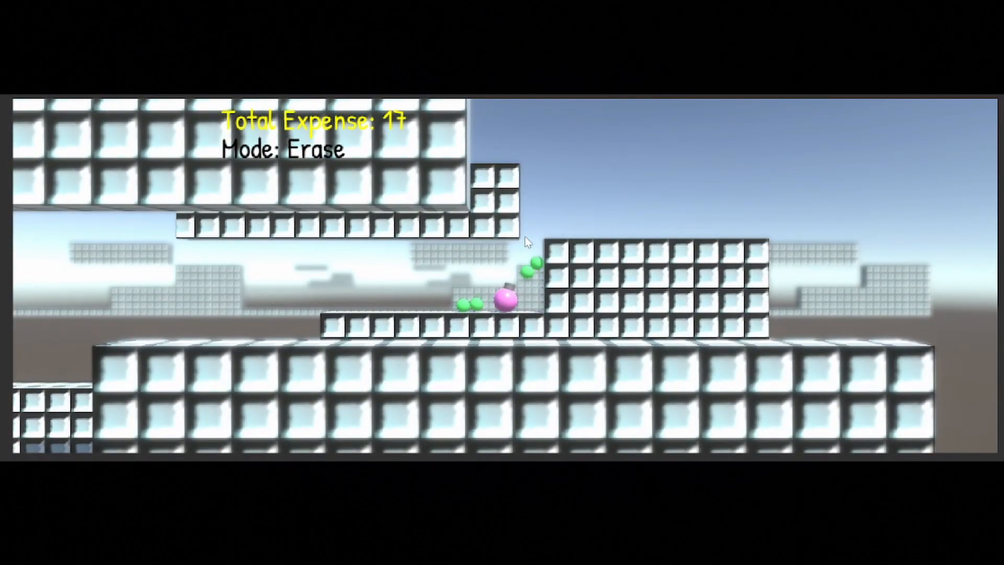
{"action": "key", "text": "alt+tab"}
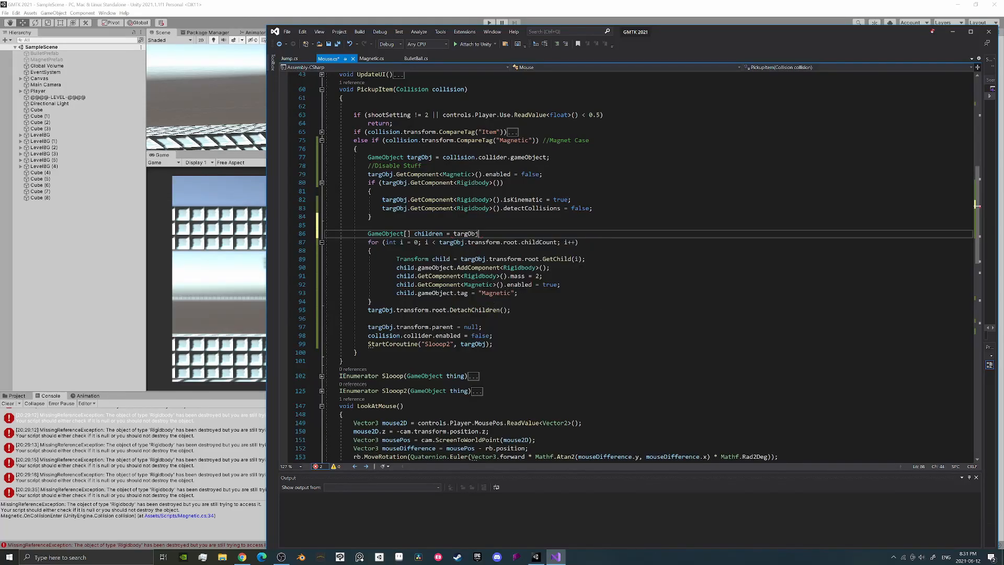
Step: Continue the PickupItem child-detaching code in Mouse.cs with a member access
{"action": "type", "text": "."}
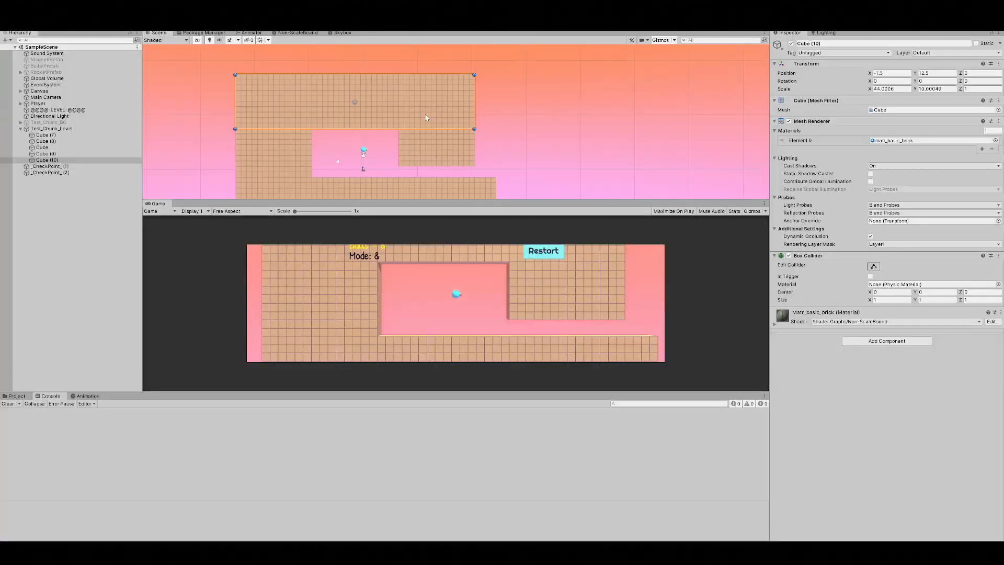
Step: Select one of the brick wall pieces in the test level
{"action": "left_click", "coordinate": [50, 172]}
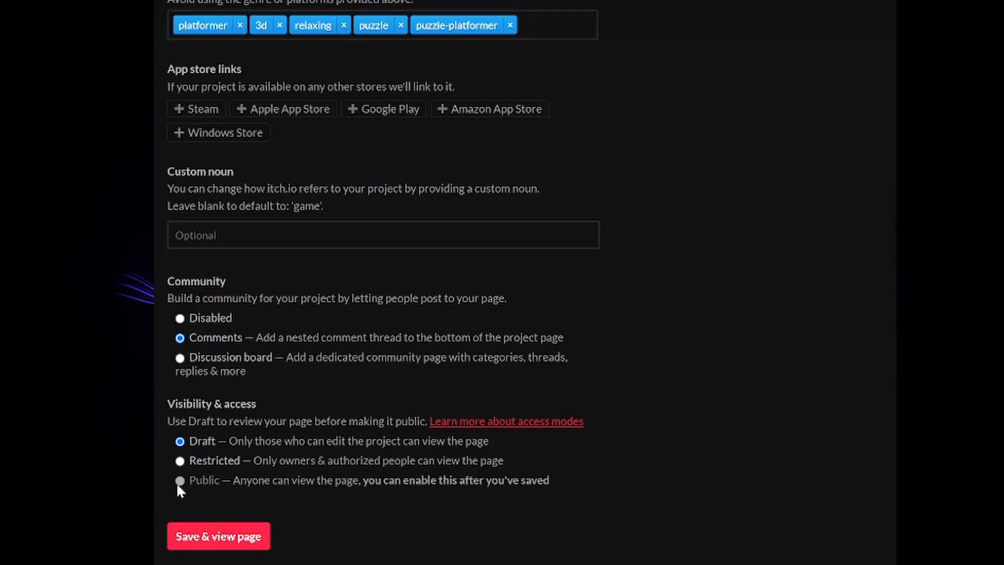
{"action": "mouse_move", "coordinate": [365, 307]}
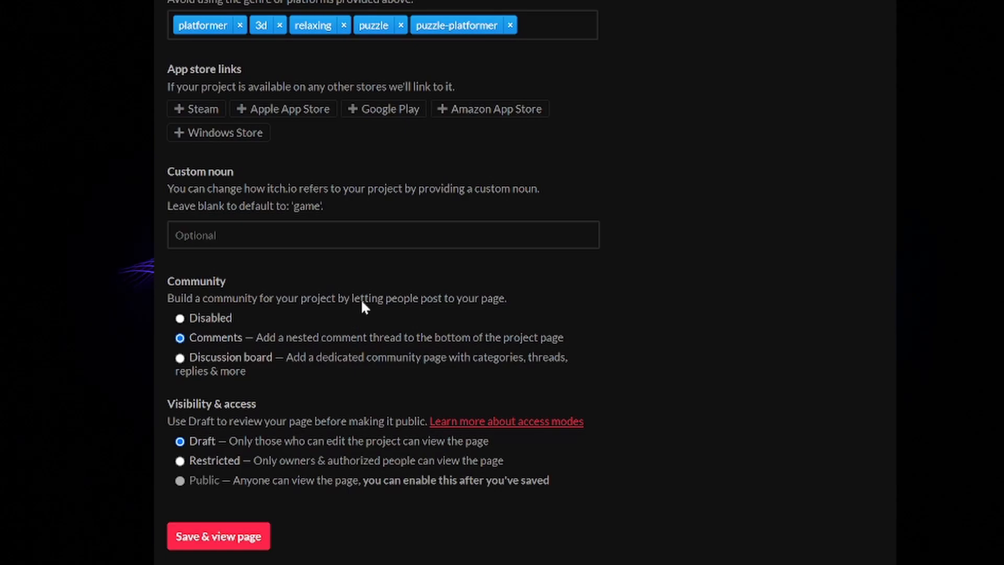